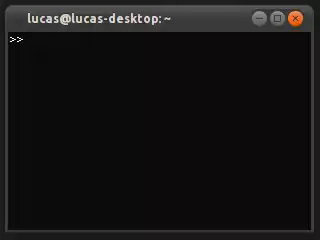
- Assign var = 5, x = 10 and y = 20, each echoed back by irb
type("v")
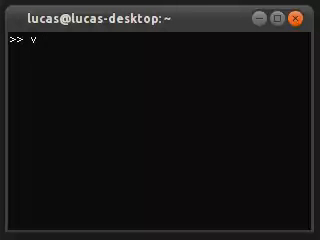
type("ar = 5")
type("y = 20")
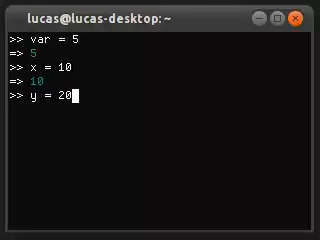
key("Return")
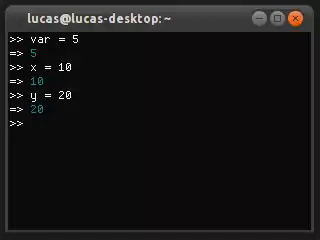
- Evaluate x > y (false), x < y (true) and 5 < 10 (true)
type("x >")
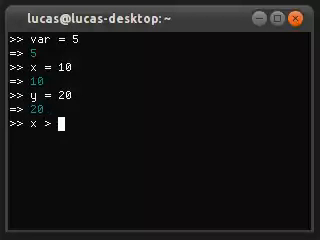
key("Return")
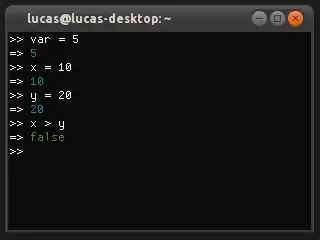
type("x <")
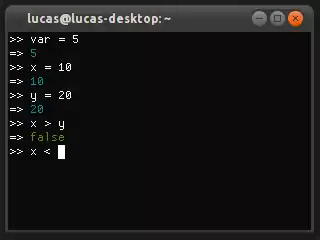
key("Return")
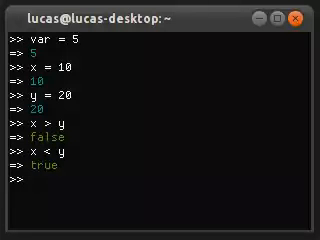
type("5 < 10")
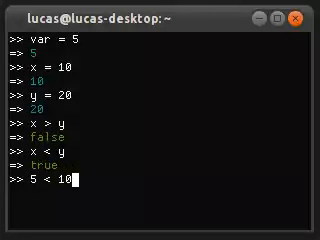
key("Return")
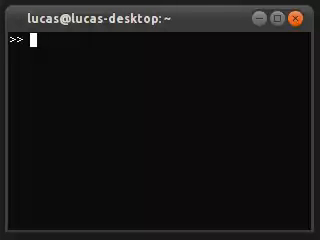
- Assign name = "Lucas" and wanted = "John"
type("name = \"")
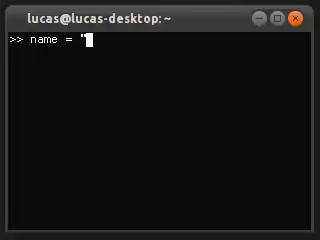
type("Lucas\"")
type("w")
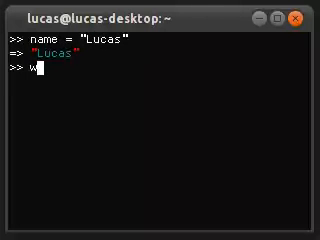
type("anted = \"")
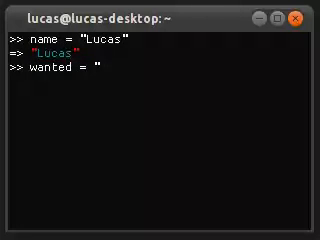
type("John\"")
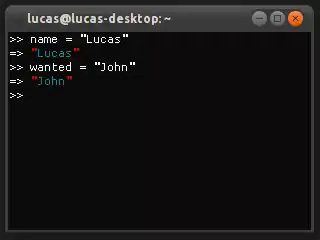
- Evaluate name == wanted (false) and name == "Lucas" (true)
type("name ==")
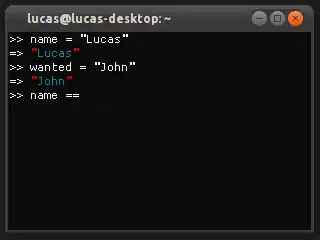
type("wa")
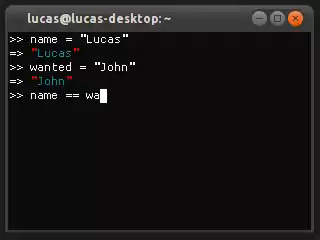
key("Return")
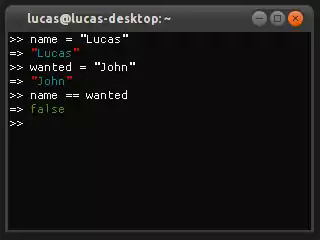
type("name == \"L")
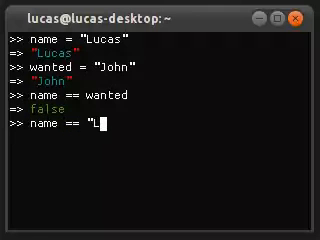
key("Return")
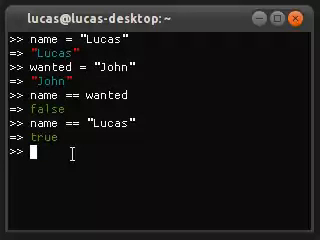
- Run if name == "Lucas" printing "Hi there", else "Who are you?"; Hi there is printed
type("if")
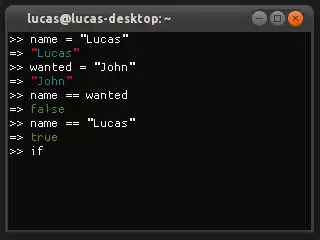
type("name == \"Lucas")
type("puts \"")
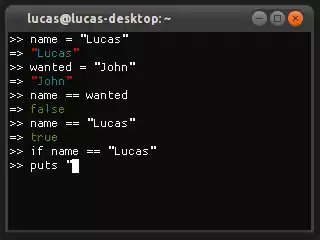
type("Hi there")
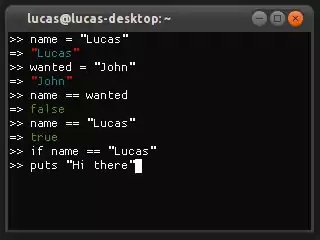
key("Return")
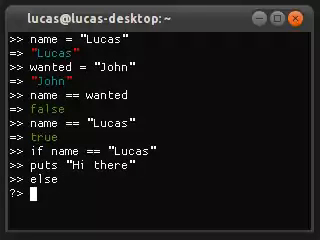
type("puts")
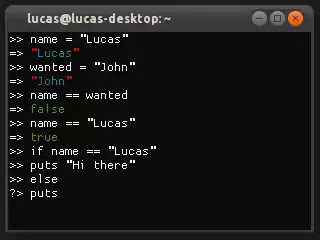
type("\"")
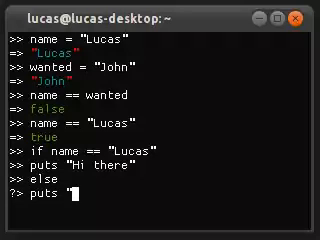
type("Who are you?")
type("end")
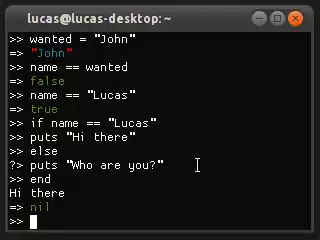
- Run an if/elsif/else greeting Lucas with "Hi!", John with "Hey!", and others otherwise
type("if name == \"Lucas\"")
type("puts \"H")
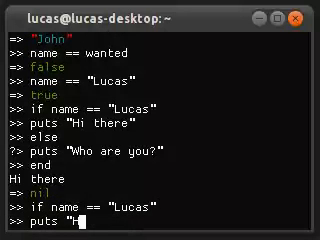
type("i!\"")
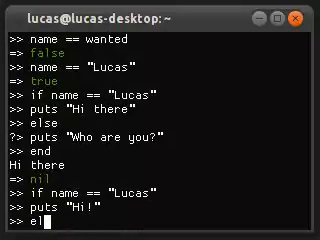
type("sif")
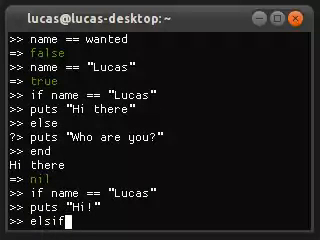
type("name ==")
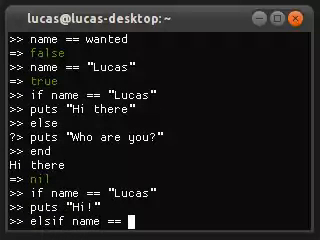
type("\"John")
type("puts")
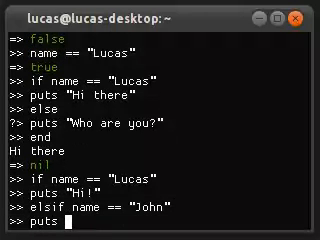
type("Hey!")
type("en")
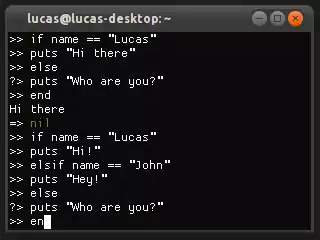
key("Return")
type("10.times do")
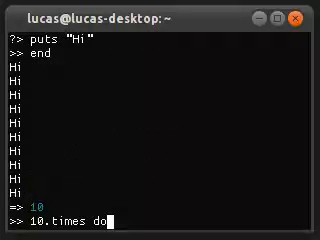
- Leave irb, start irb1.9.1 from the shell and clear the screen
type("puts \"Hi\"")
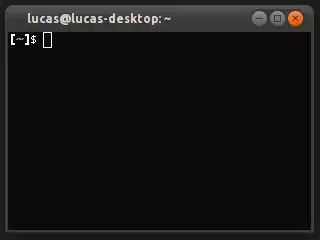
type("i")
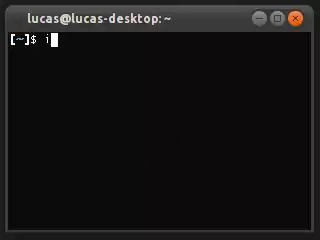
type("rb1.9.1")
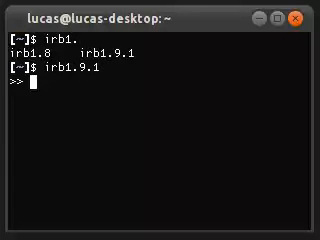
key("ctrl+l")
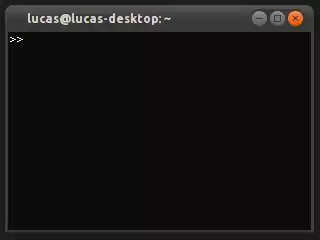
- Run for i in 1..10 do puts i end, printing 1 through 10
type("for i in")
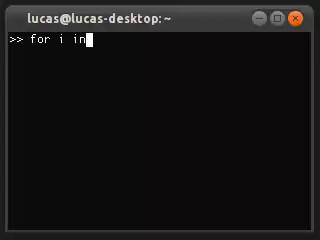
type("1..10 do")
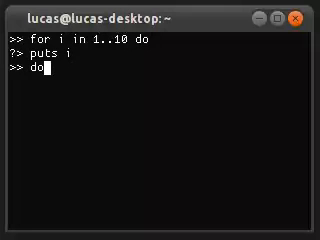
key("Return")
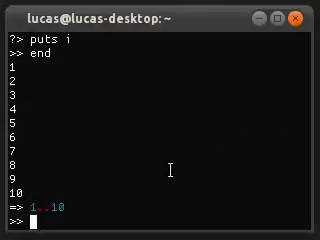
- Run a second for loop over 1..5 printing each number
type("for i in 1..10 do")
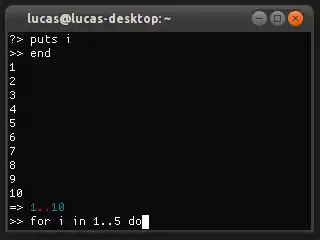
key("Return")
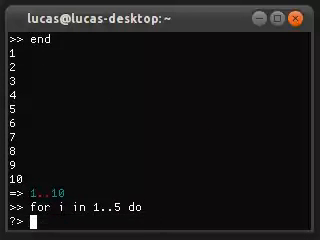
type("puts i")
type("end")
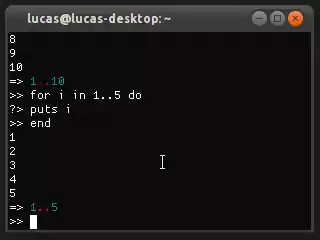
type("5")
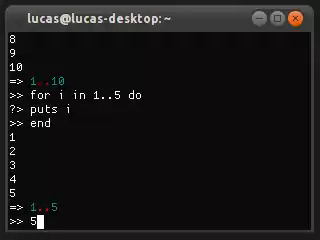
- Run 5.times { puts "Hi" }, printing Hi five times and returning 5
type(".times {")
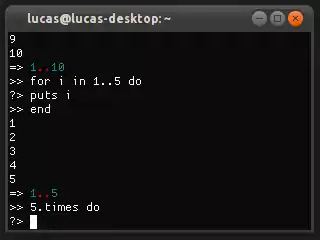
type("puts \"Hi")
type("end")
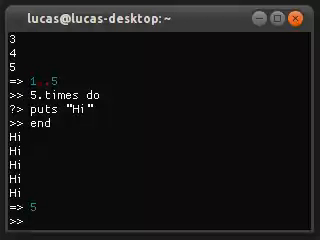
- Run while true do puts "Hi" end endlessly and interrupt it with Ctrl+C
type("while")
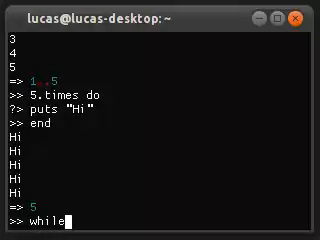
type("true do")
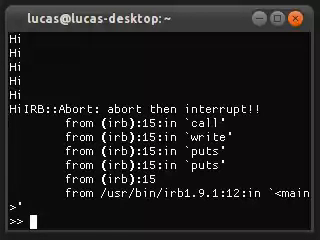
type("while true do")
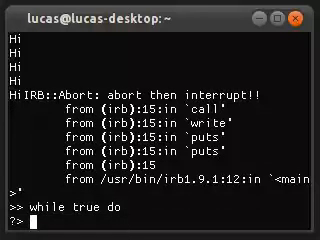
- Run while true with puts "Hi" and break, printing Hi once, then clear the screen
type("puts \"Hi\"")
type("break")
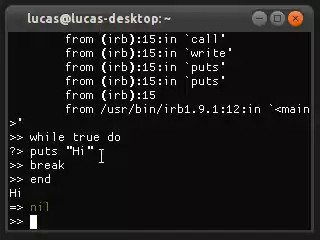
key("ctrl+l")
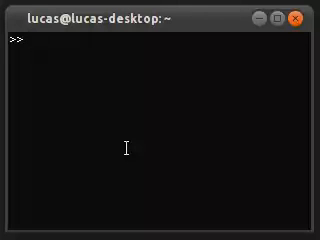
- Run a begin/puts "Hi"/end while false block, printing Hi exactly once
type("begin")
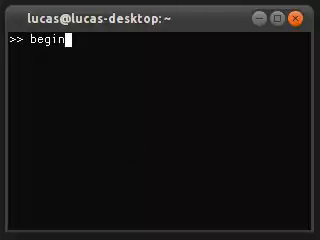
key("Return")
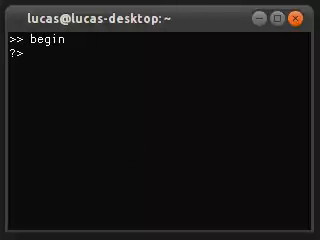
type("puts \"Hi")
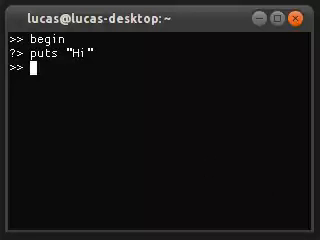
type("end while")
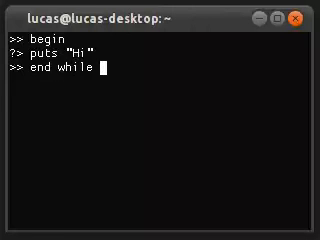
key("Return")
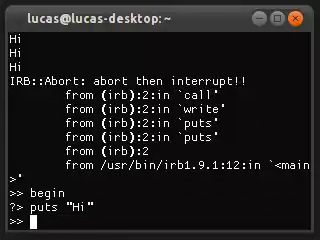
type("end while")
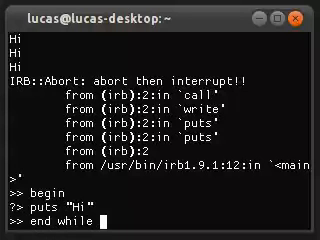
type("false")
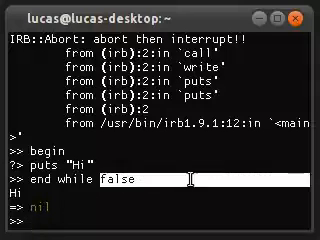
key("Return")
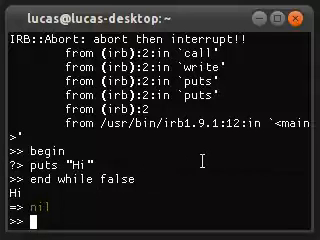
- Run the same block with end while 1 == 1, streaming Hi endlessly
type("begin")
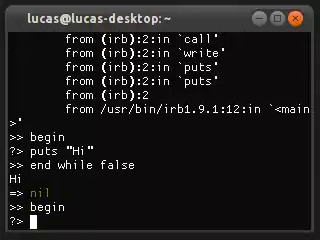
type("puts \"Hi\"")
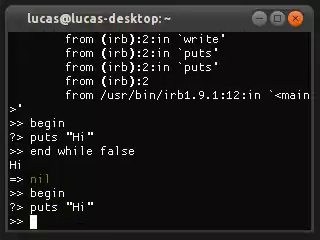
type("end while 1 ==")
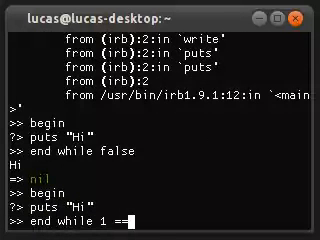
type("1")
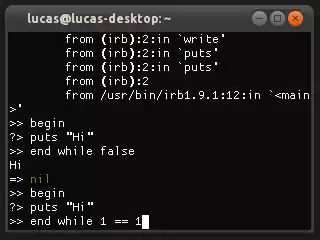
key("Return")
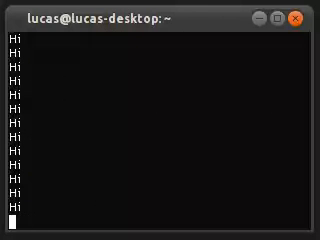
- Interrupt the endless loop with Ctrl+C and store array = [1, 2, 3, 4]
key("ctrl+c")
type("array = [")
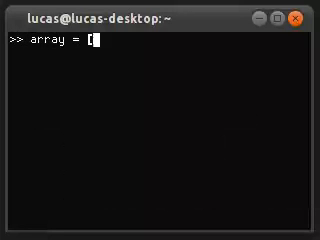
type("1, 2,")
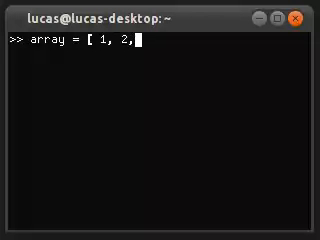
type("3, 4 ]")
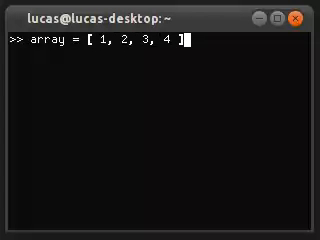
key("Return")
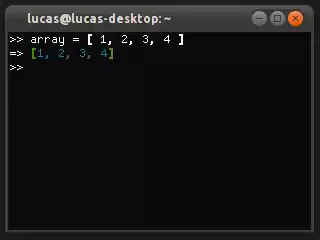
- Print the first element with puts array[0], retrying after an 'arrays' typo
type("puts a")
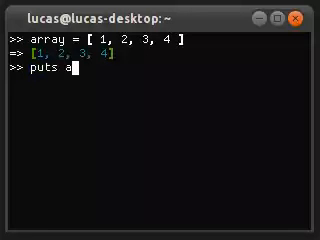
type("rrays")
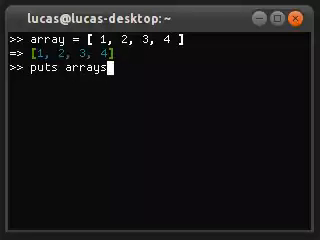
type("[0]")
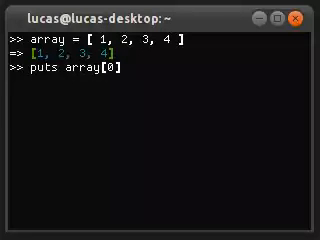
key("Return")
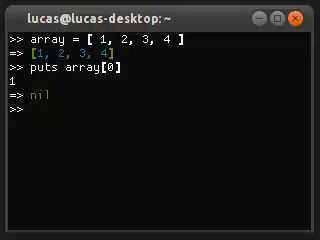
type("puts array[0]")
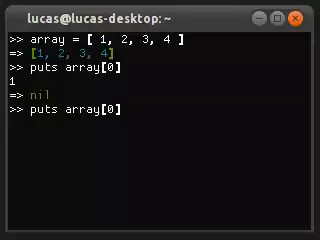
key("Return")
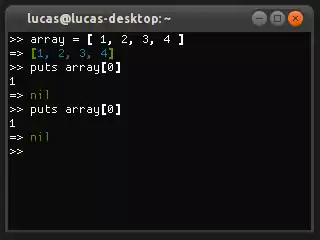
- Print array[0] and array[1], then echo the whole array back
type("puts array[0]")
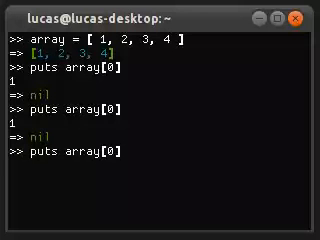
type("puts array[1]")
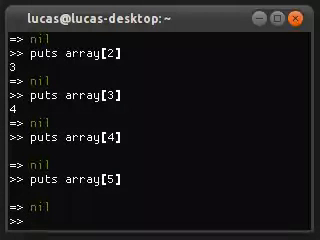
type("ar")
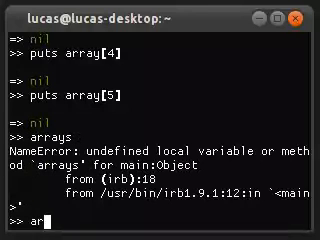
key("Return")
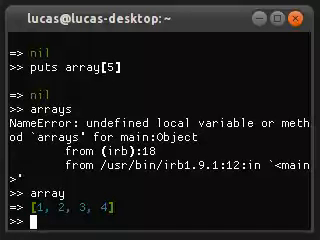
- Write array.each do |item| with puts item to print each value on its own line
type("array.each do |")
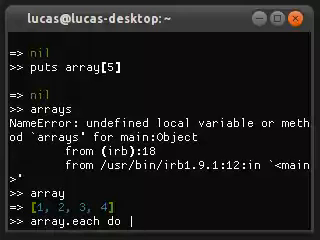
type("item|")
type("puts")
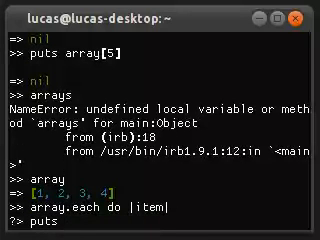
type("item")
type("end")
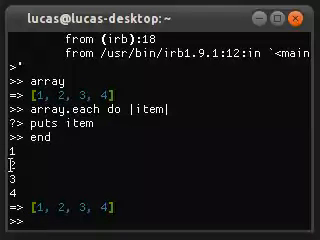
mouse_move(224, 172)
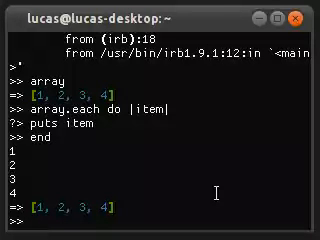
- Define words as the five-word array "Hello", "my", "name", "is", "Lucas"
type("words = [ \"Hello")
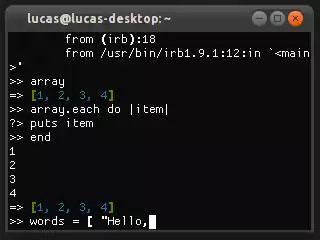
type(", \"")
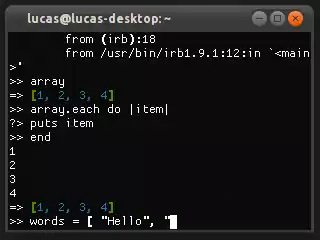
type("\"")
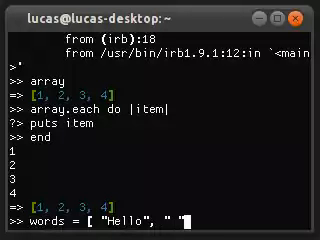
type("my")
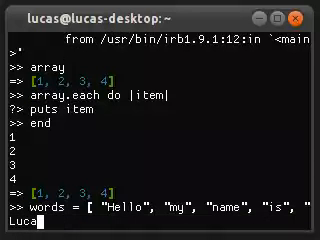
key("Return")
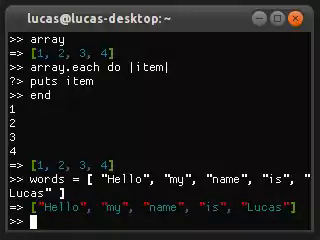
- Join words with " " into one sentence, then join array with ", "
type("words.")
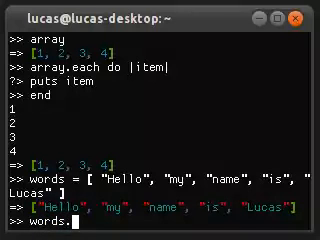
type("join(\" \"")
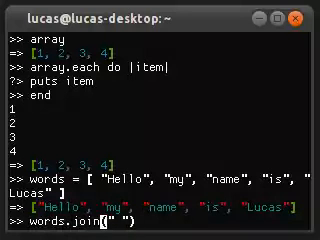
key("Return")
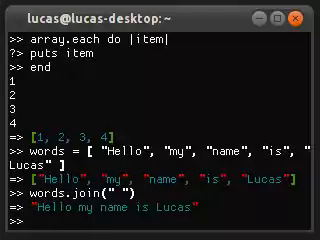
type("array")
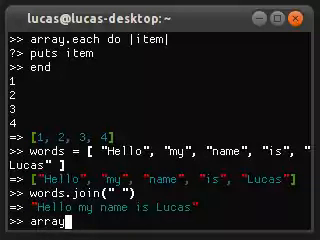
type(".join")
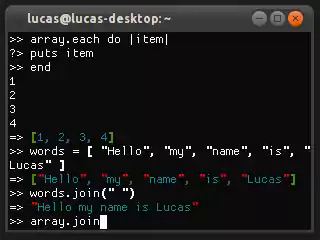
type("\", \"")
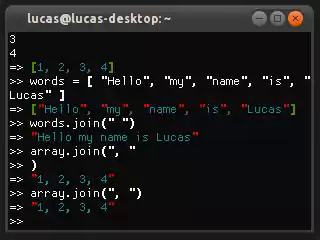
- Store sentence = words.join(" ") and print it with puts as "Hello my name is Lucas"
type("words")
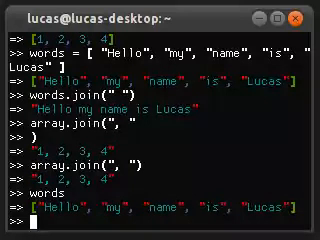
type("senten")
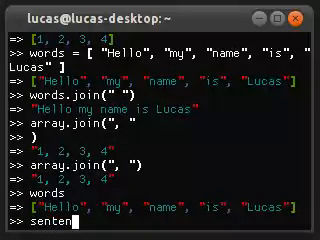
type("ce =")
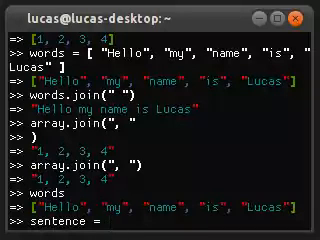
type("words.")
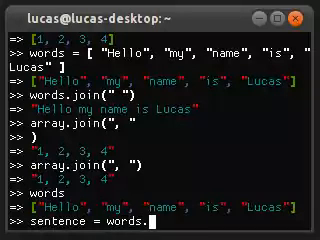
type("join(\" \")")
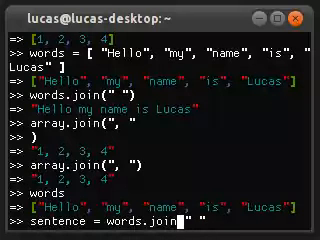
type("\" \"")
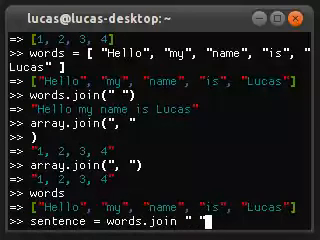
key("Return")
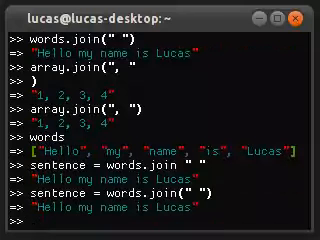
type("puts sentence")
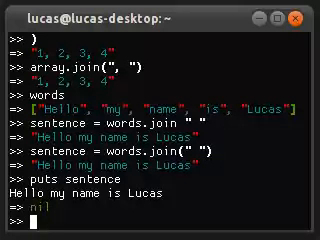
- Read a line into input via gets and strip its newline with input.chomp!
type("input =")
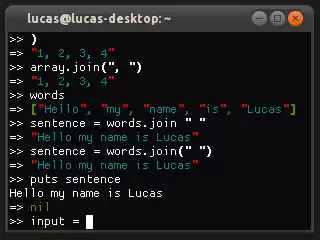
type("gets")
type("i")
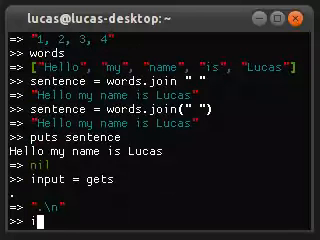
type("nput.chomp")
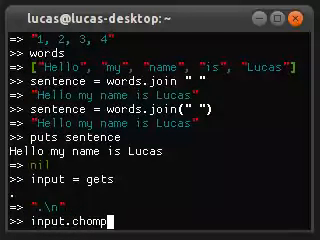
key("Return")
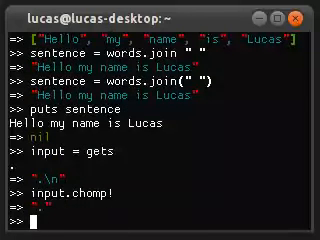
- Append input as the last element with words << input
type("words <<")
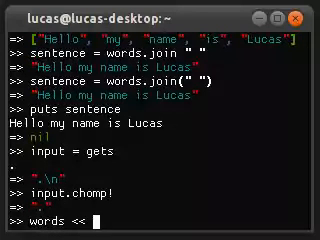
type("input")
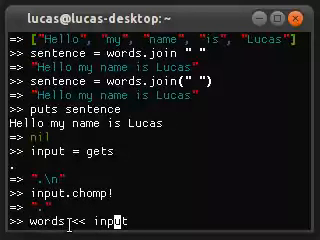
key("Return")
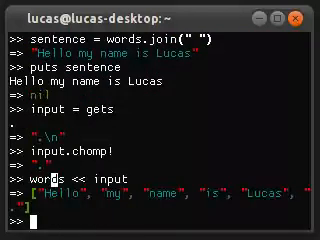